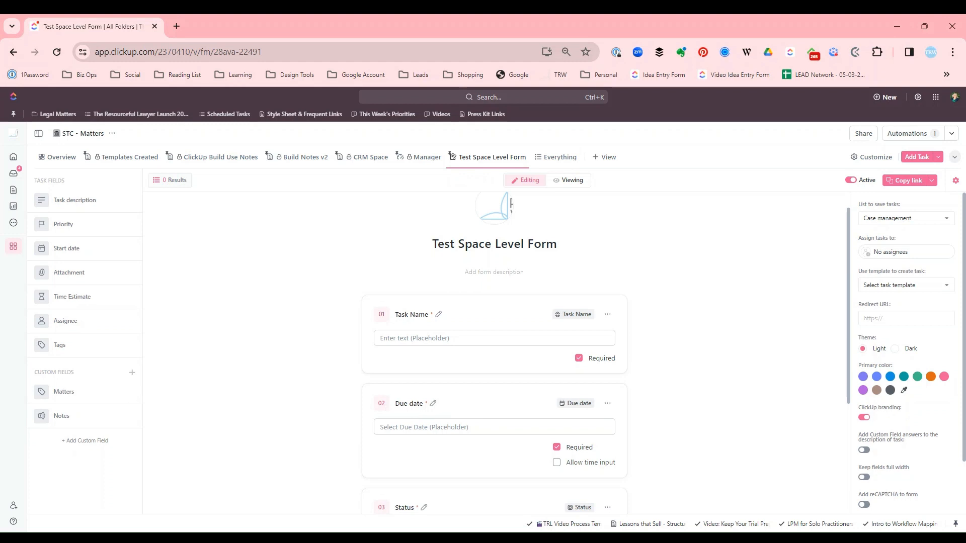
# Step: Expand the Spaces panel to reveal the folders and lists in STC - Matters
pyautogui.click(13, 246)
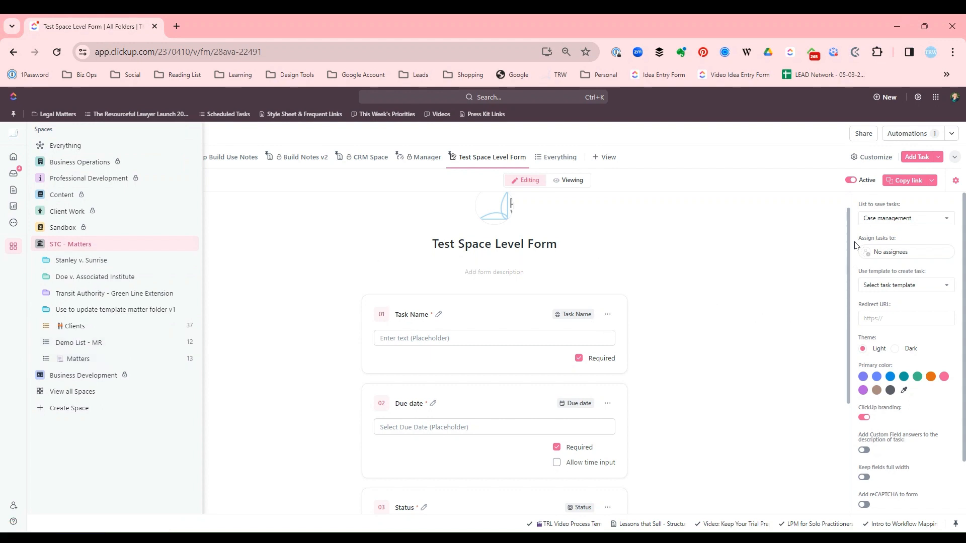
pyautogui.moveTo(901, 224)
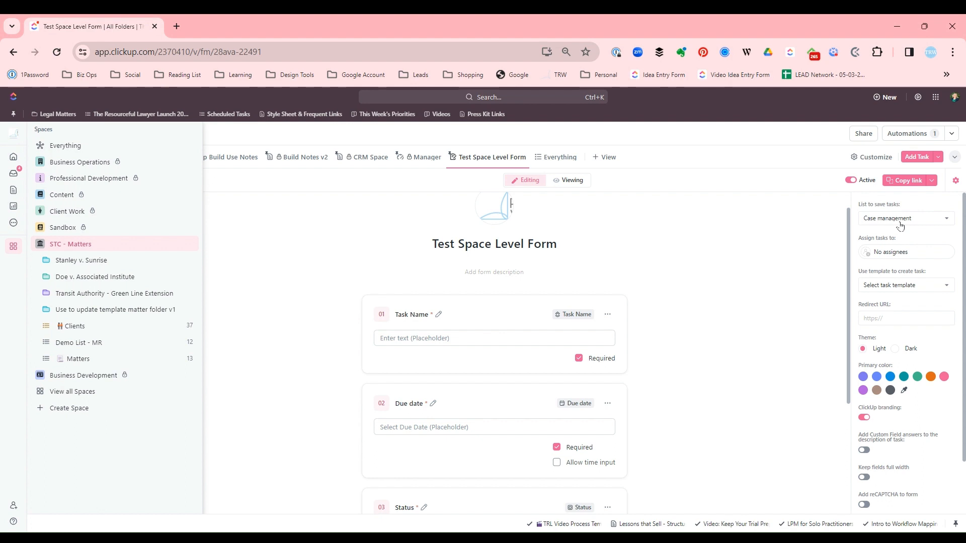
pyautogui.moveTo(338, 443)
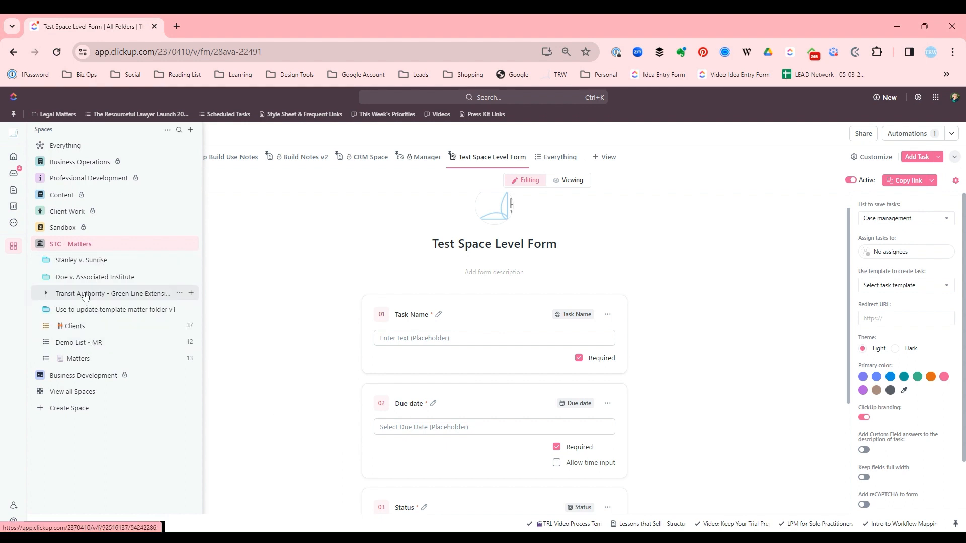
# Step: Open Demo List - MR from STC - Matters in the sidebar
pyautogui.click(79, 342)
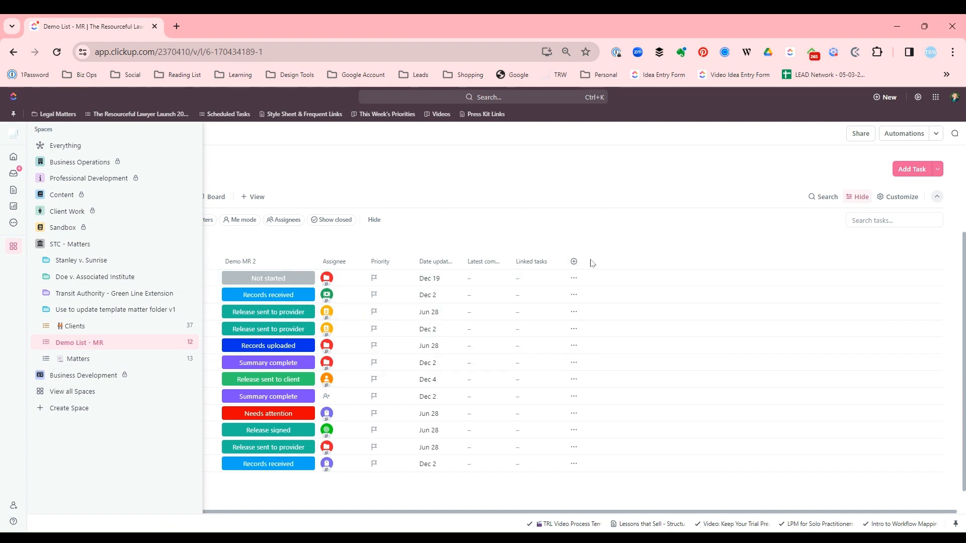
pyautogui.moveTo(279, 193)
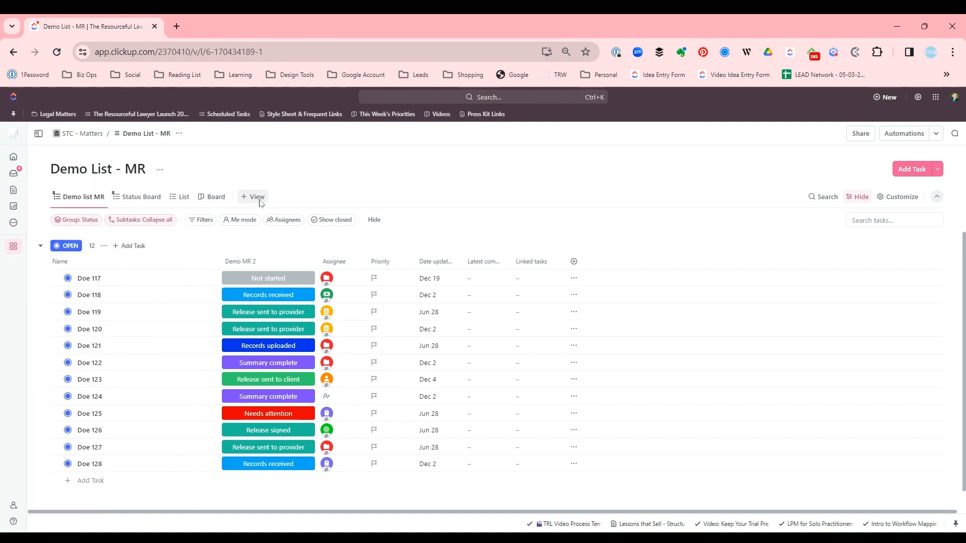
# Step: Start a new Form view on Demo List - MR and name it 'Sample'
pyautogui.click(253, 197)
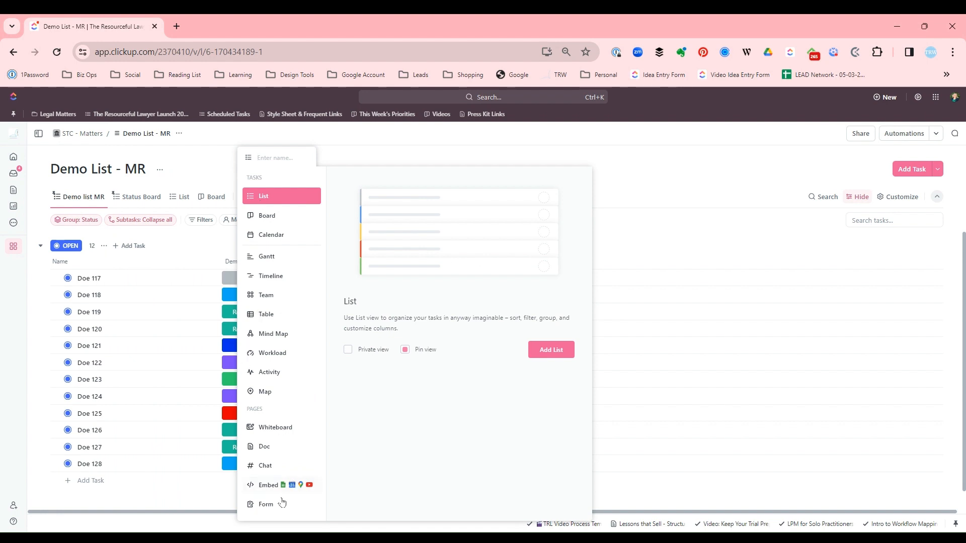
pyautogui.click(266, 504)
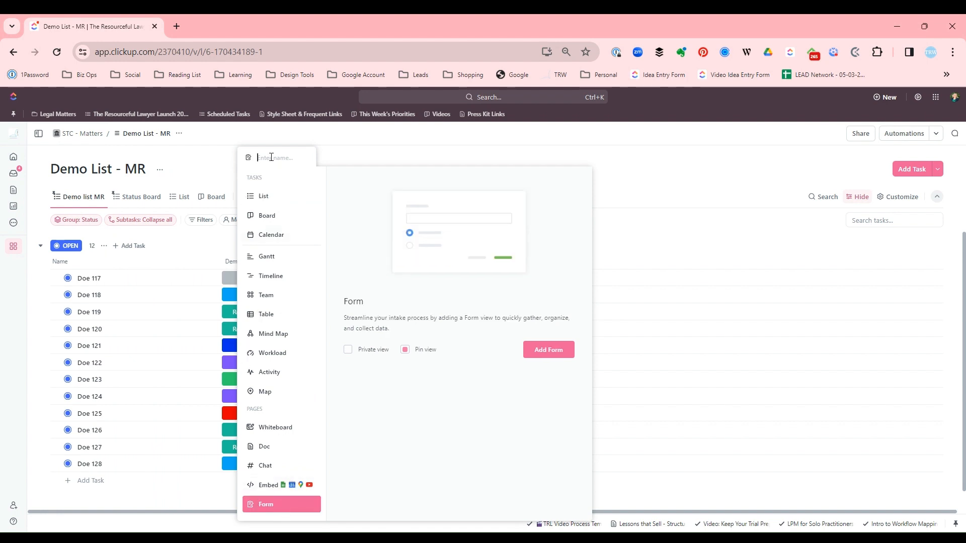
pyautogui.write('Sample')
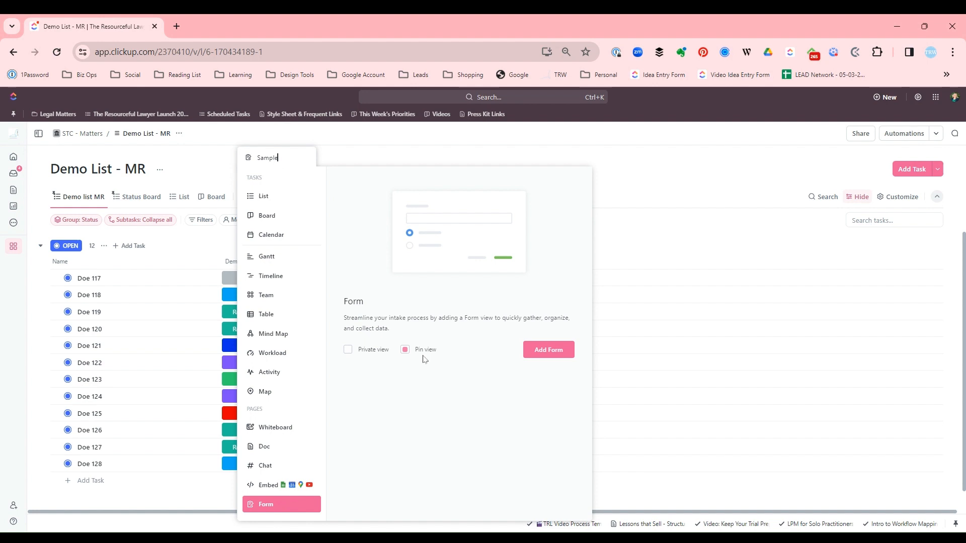
pyautogui.moveTo(555, 350)
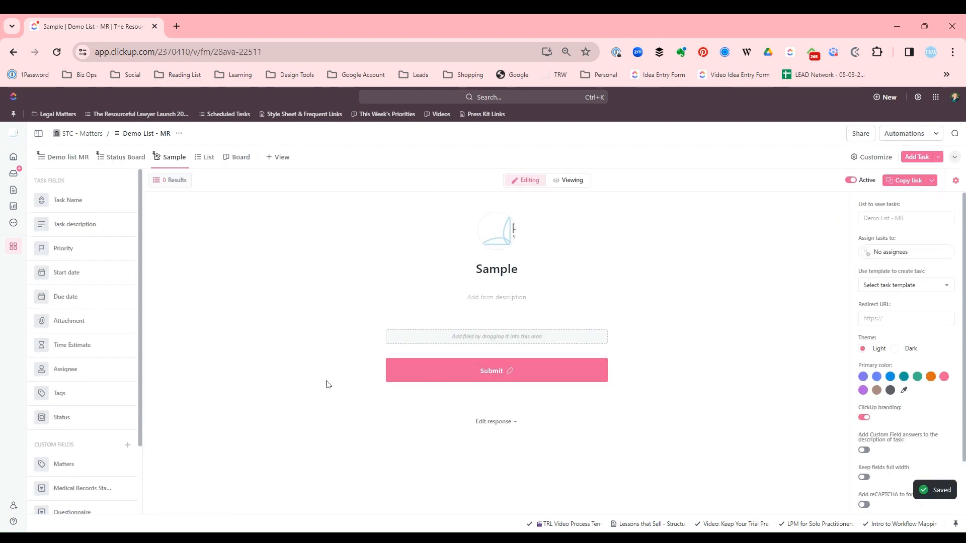
pyautogui.moveTo(77, 249)
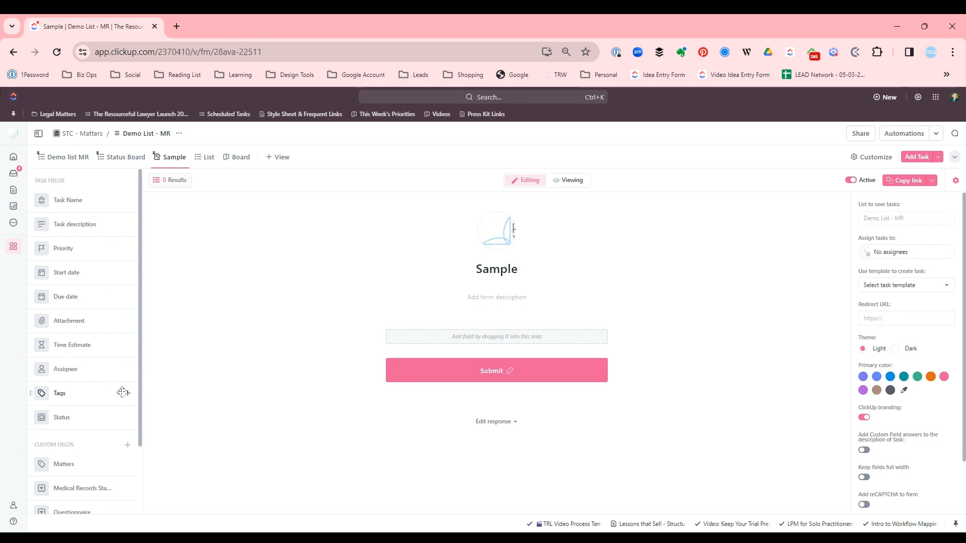
pyautogui.moveTo(153, 256)
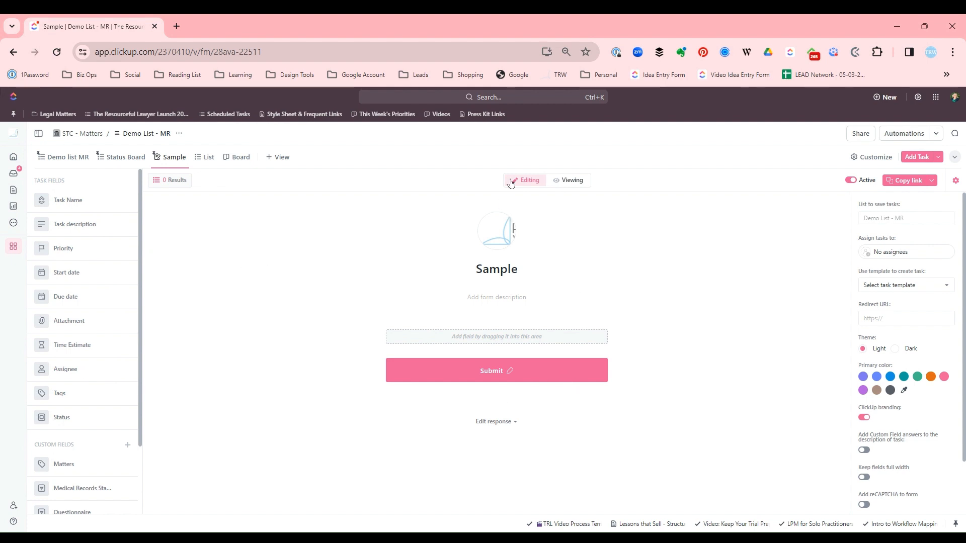
pyautogui.moveTo(518, 186)
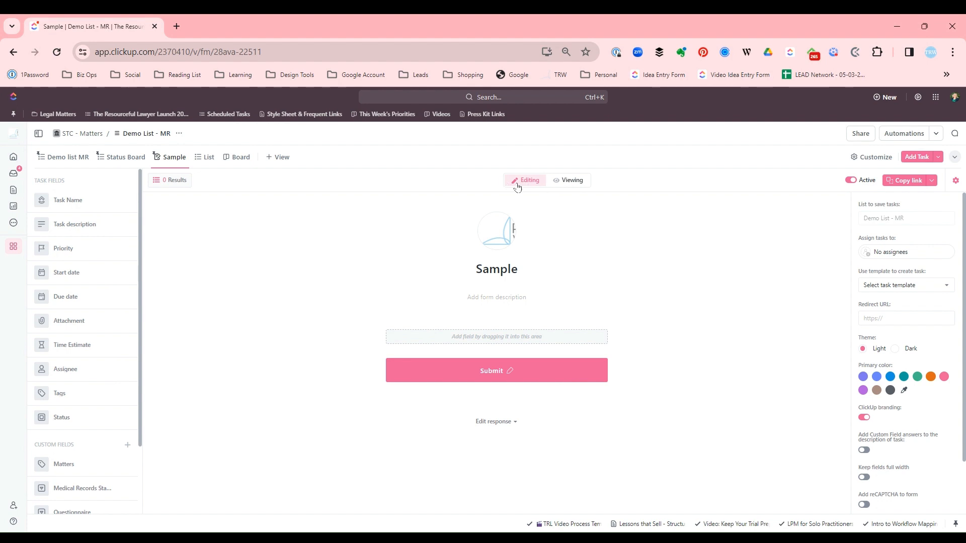
pyautogui.moveTo(526, 190)
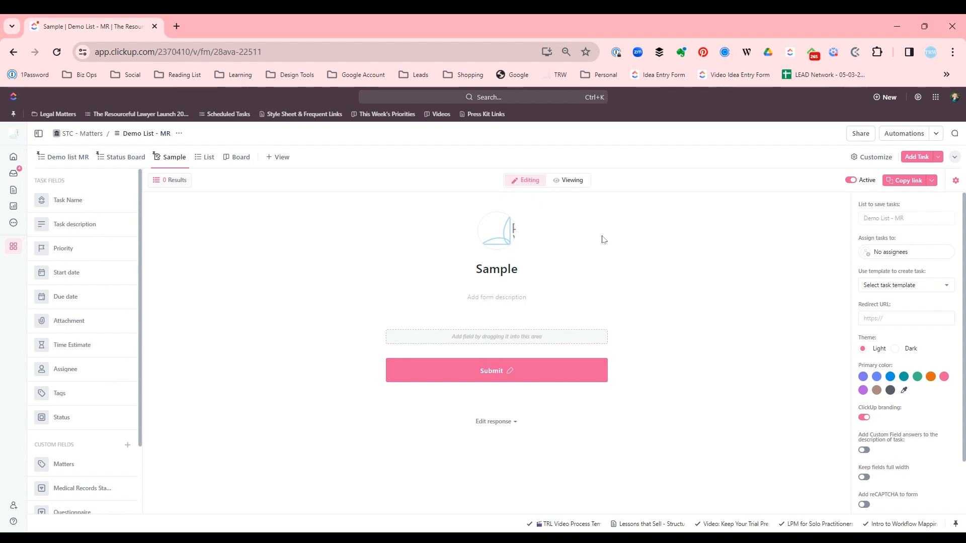
pyautogui.moveTo(584, 185)
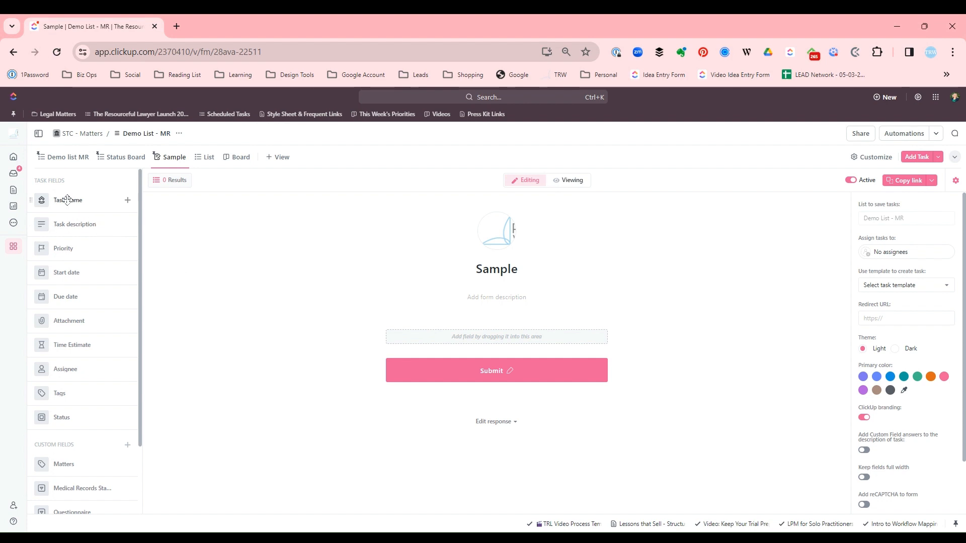
# Step: Add Task Name and Due date fields to the form and make Questionnaire optional
pyautogui.moveTo(68, 200); pyautogui.dragTo(400, 326)
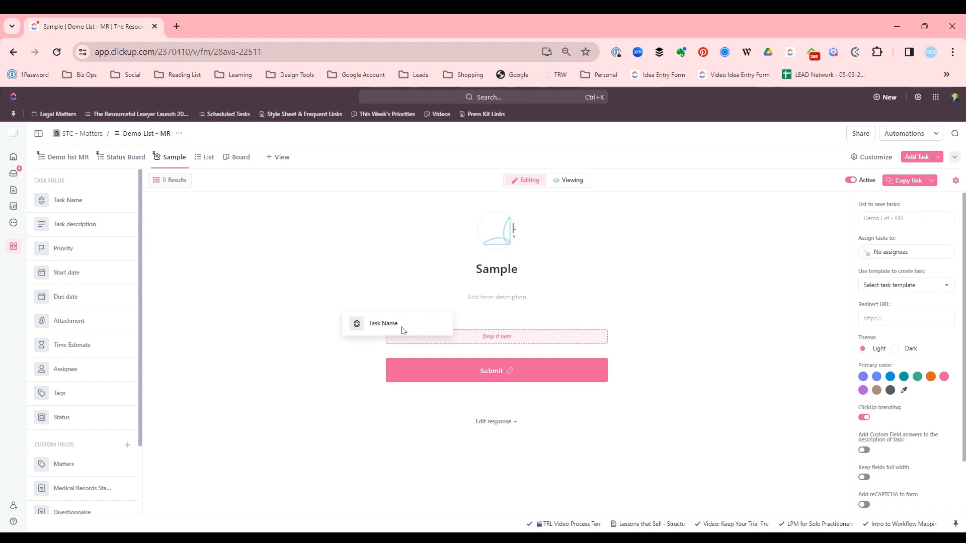
pyautogui.moveTo(397, 323); pyautogui.dragTo(496, 336)
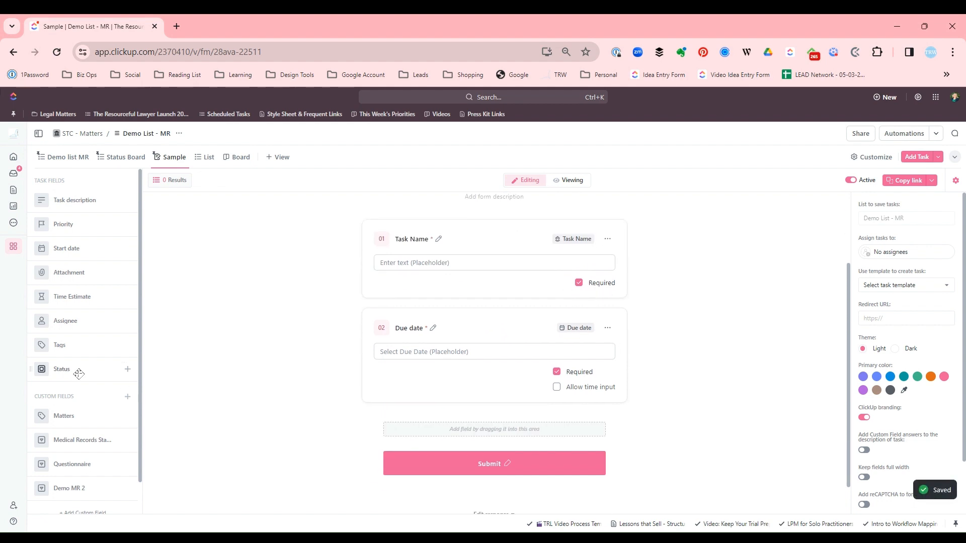
pyautogui.scroll(-3)
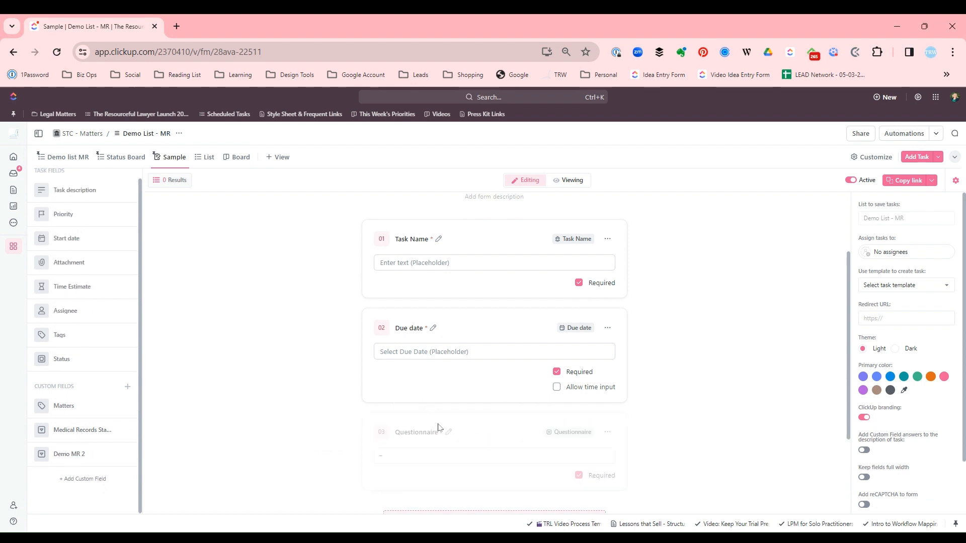
pyautogui.scroll(-3)
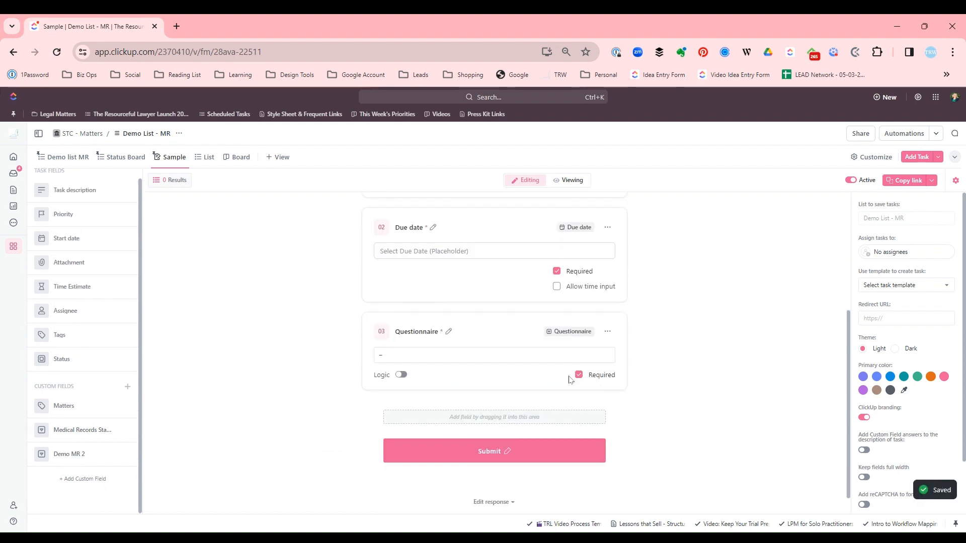
pyautogui.click(578, 375)
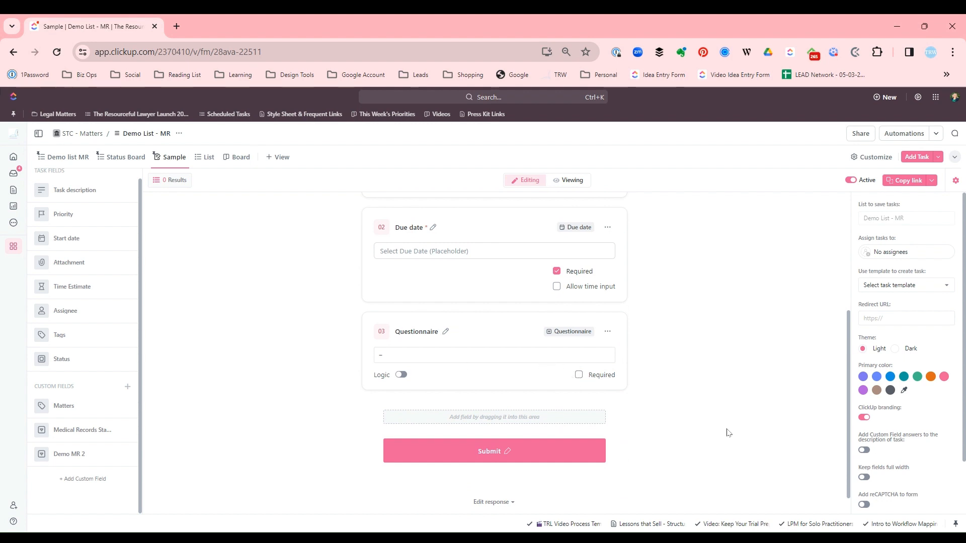
pyautogui.moveTo(831, 283)
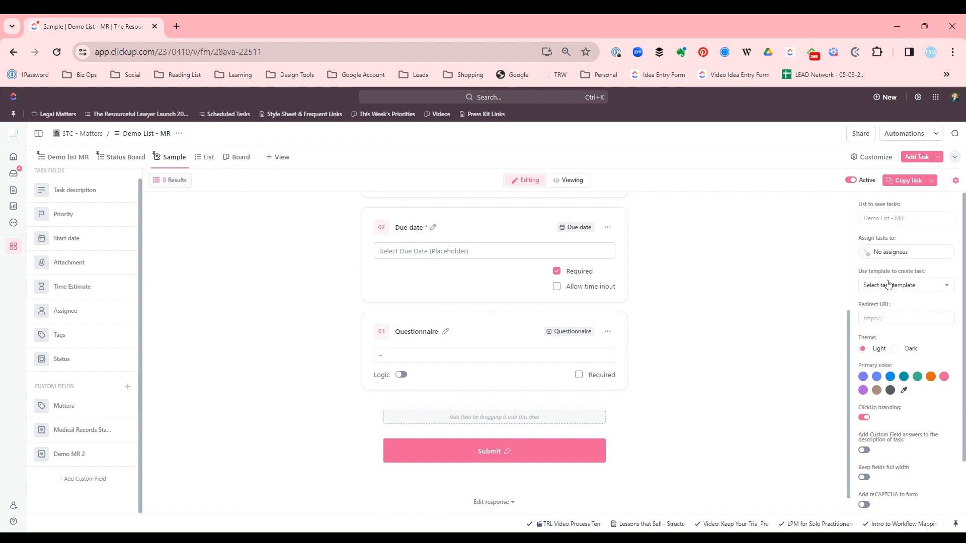
pyautogui.moveTo(893, 292)
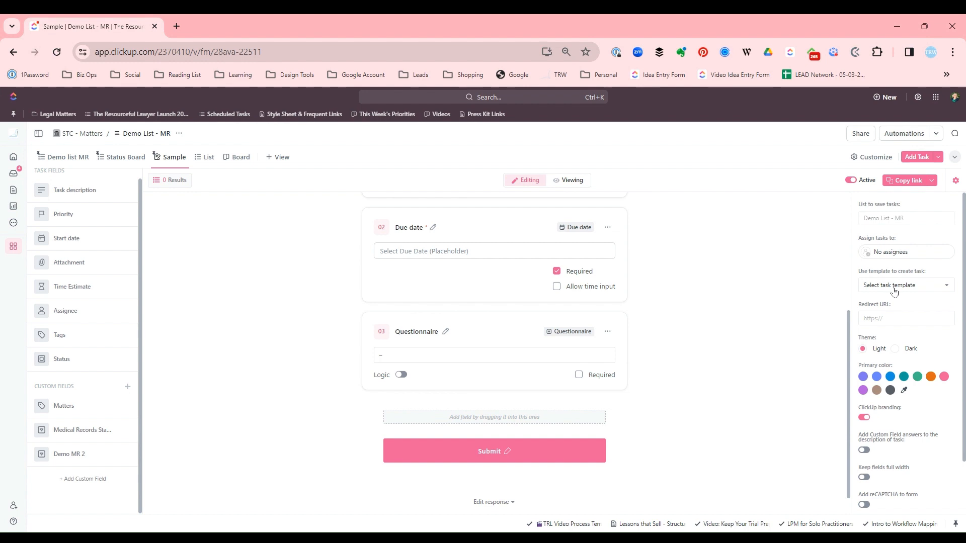
pyautogui.moveTo(715, 337)
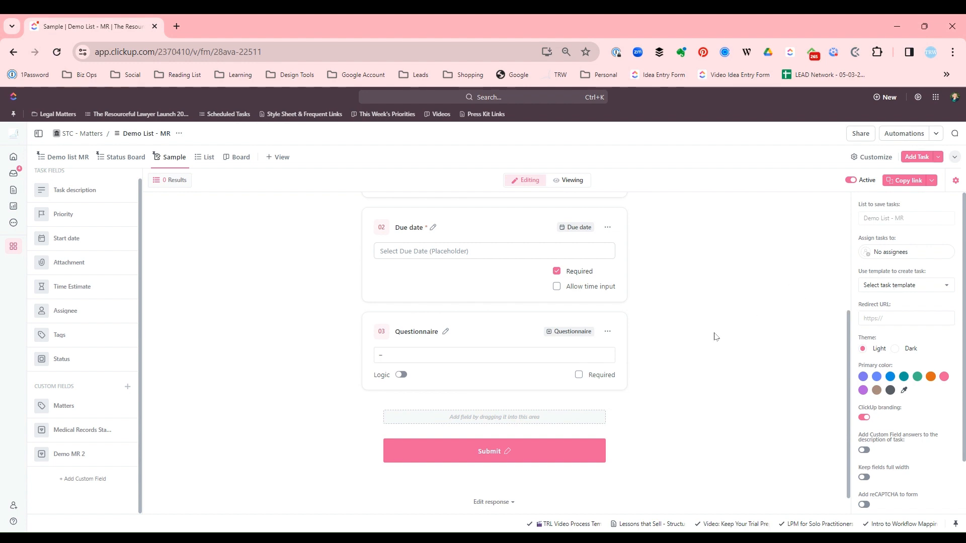
pyautogui.moveTo(712, 338)
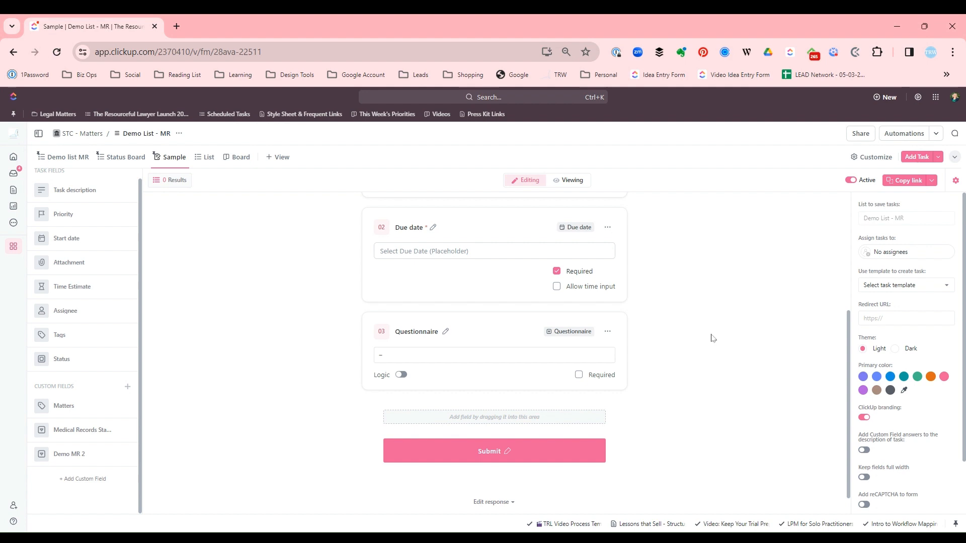
pyautogui.moveTo(642, 365)
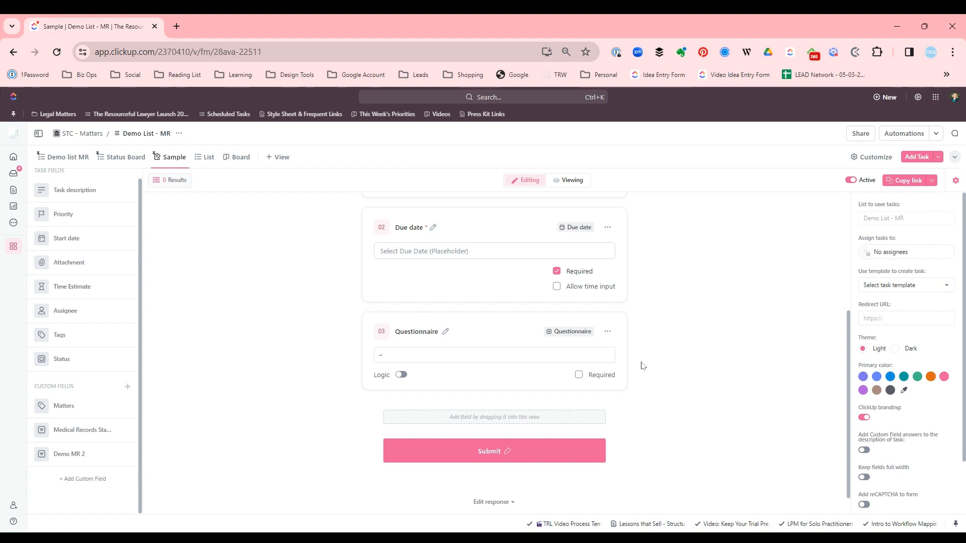
# Step: Insert Time Estimate between Due date and Questionnaire, then preview the form in Viewing mode
pyautogui.moveTo(72, 286); pyautogui.dragTo(527, 357)
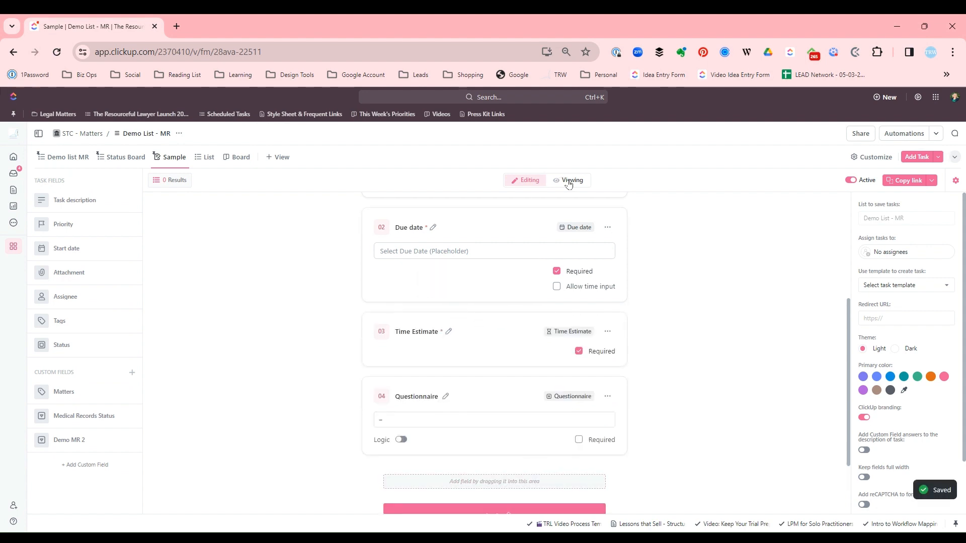
pyautogui.click(572, 180)
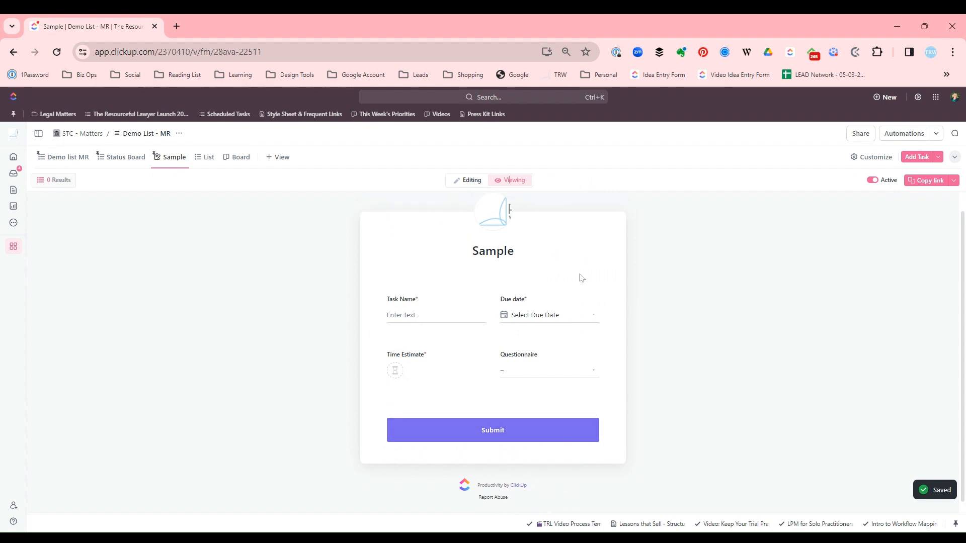
# Step: Switch the Sample form back to Editing and review its form settings
pyautogui.click(472, 180)
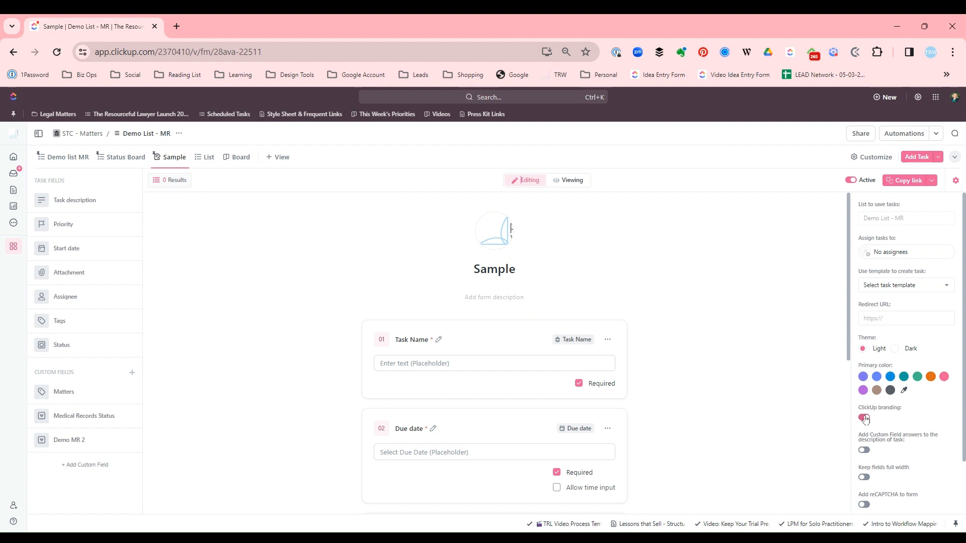
pyautogui.click(864, 416)
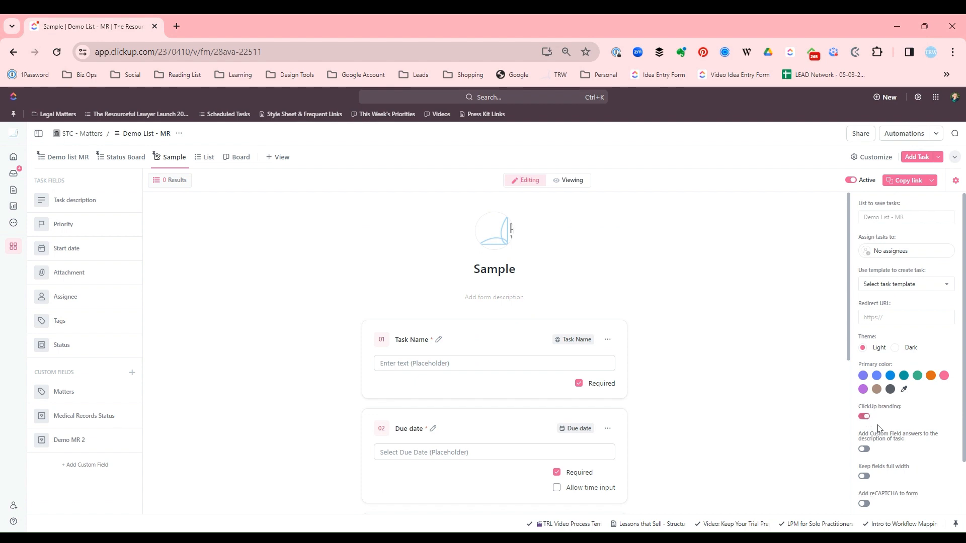
pyautogui.scroll(-3)
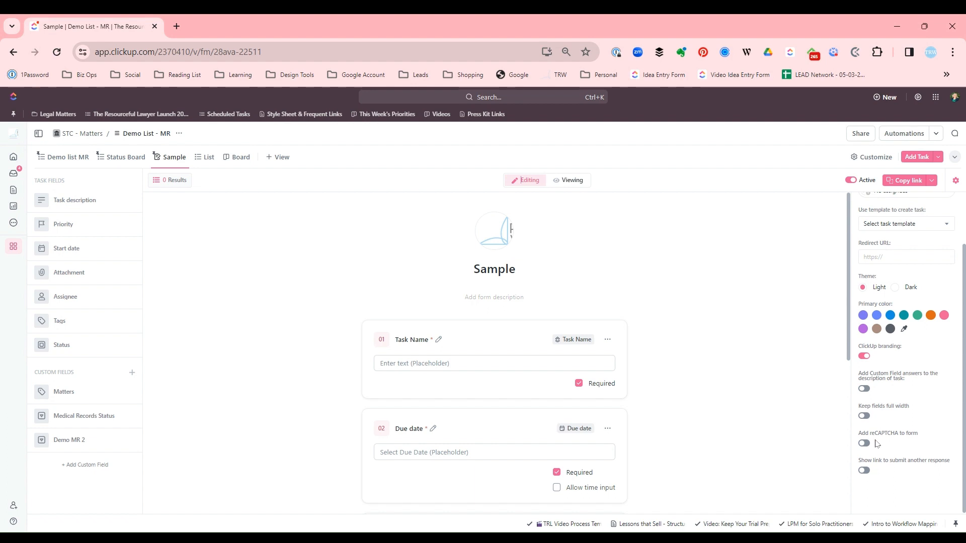
pyautogui.scroll(-3)
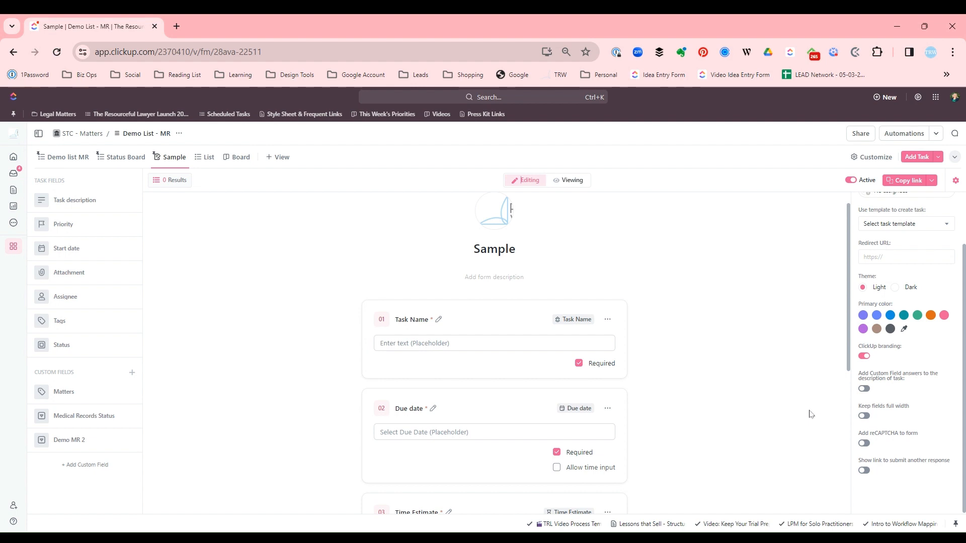
pyautogui.moveTo(274, 160)
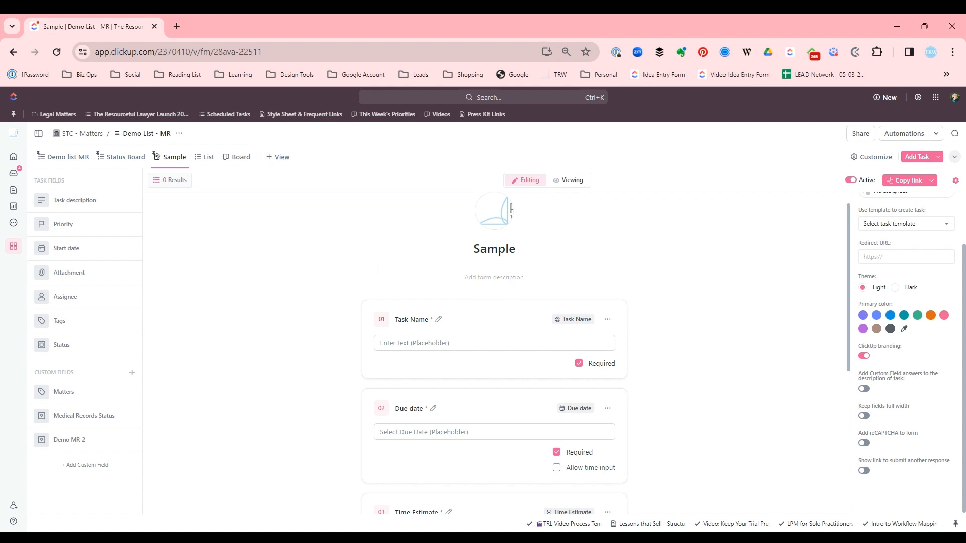
pyautogui.moveTo(340, 361)
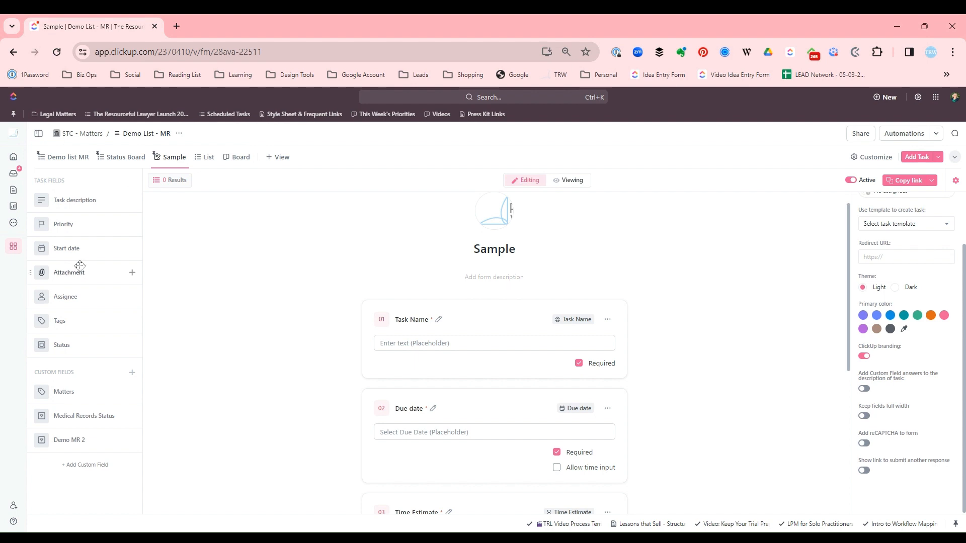
pyautogui.moveTo(125, 471)
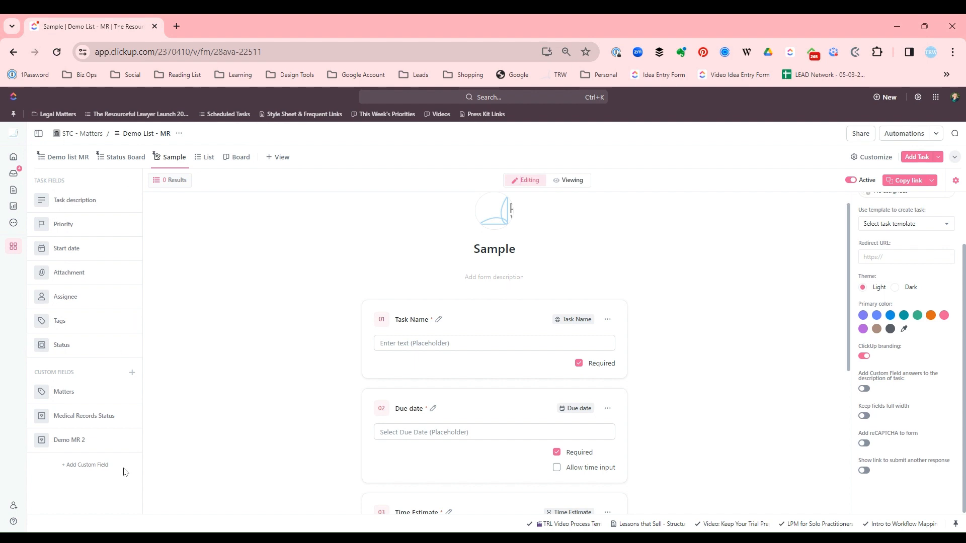
pyautogui.moveTo(95, 474)
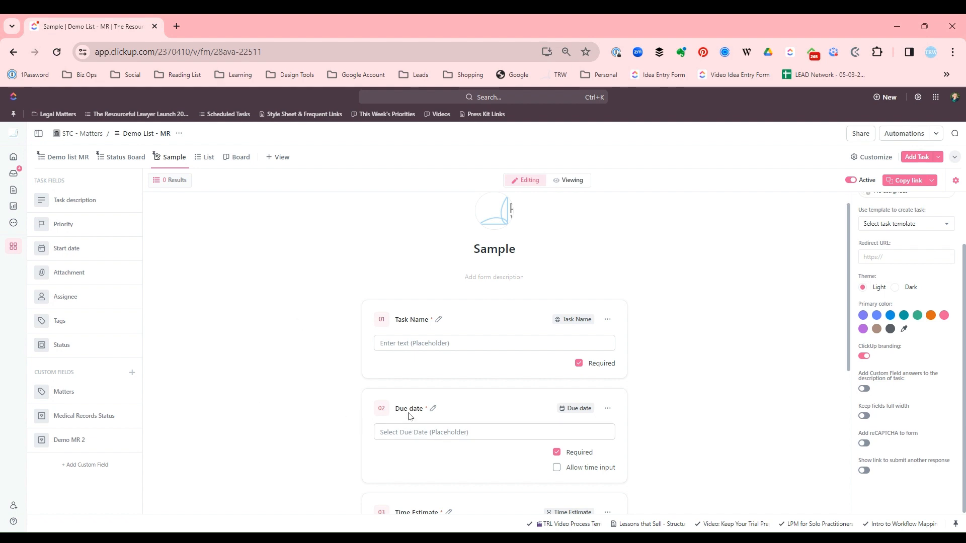
# Step: Relabel the Due date question as 'When do you need this by?'
pyautogui.scroll(-3)
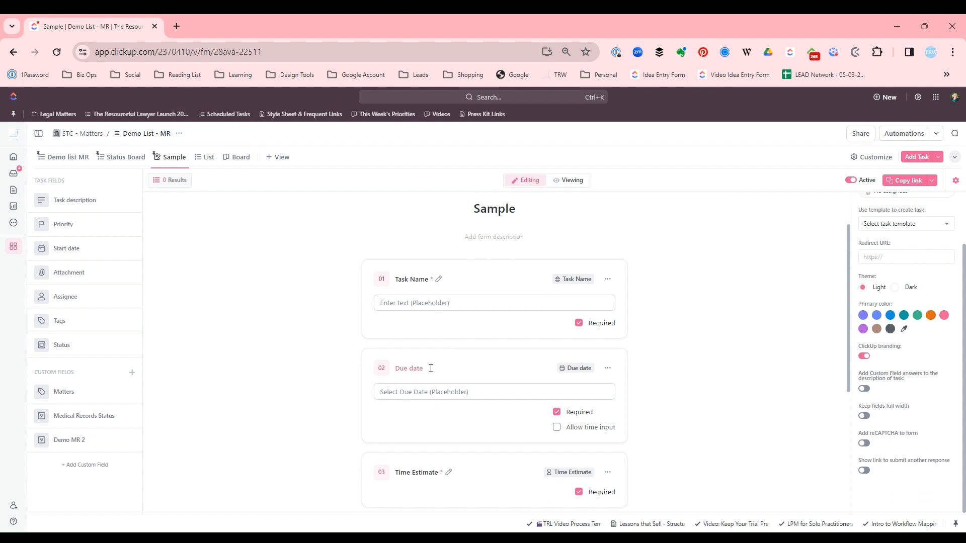
pyautogui.write('When')
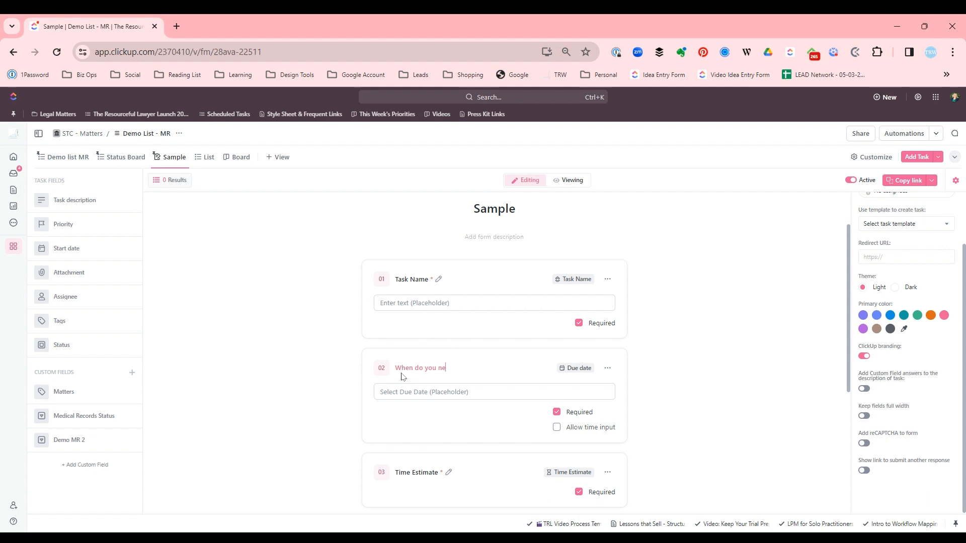
pyautogui.write('ed this by?')
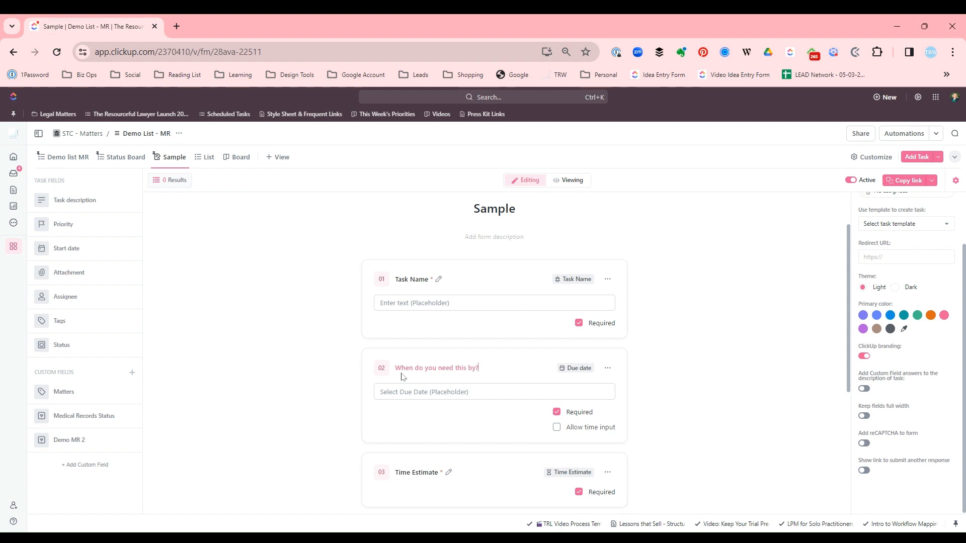
pyautogui.moveTo(439, 280)
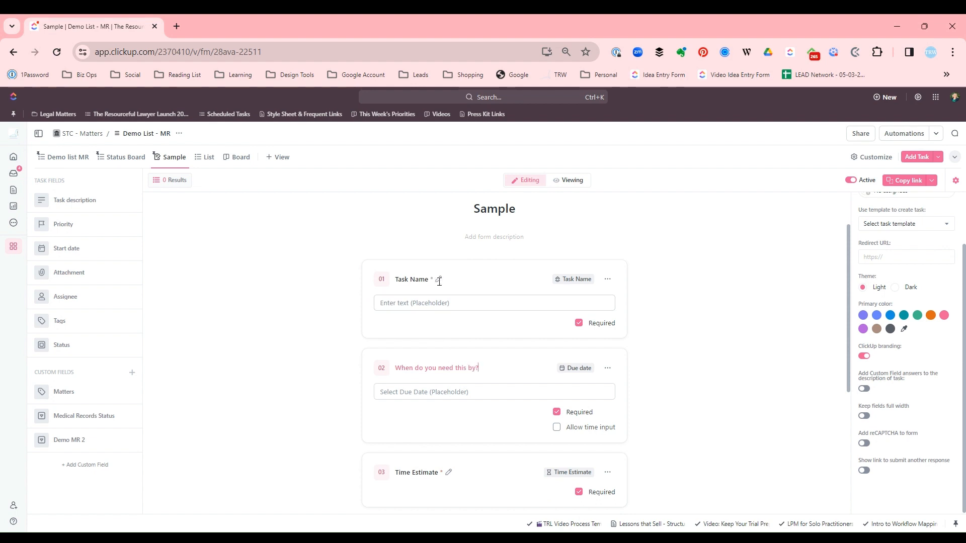
pyautogui.moveTo(461, 295)
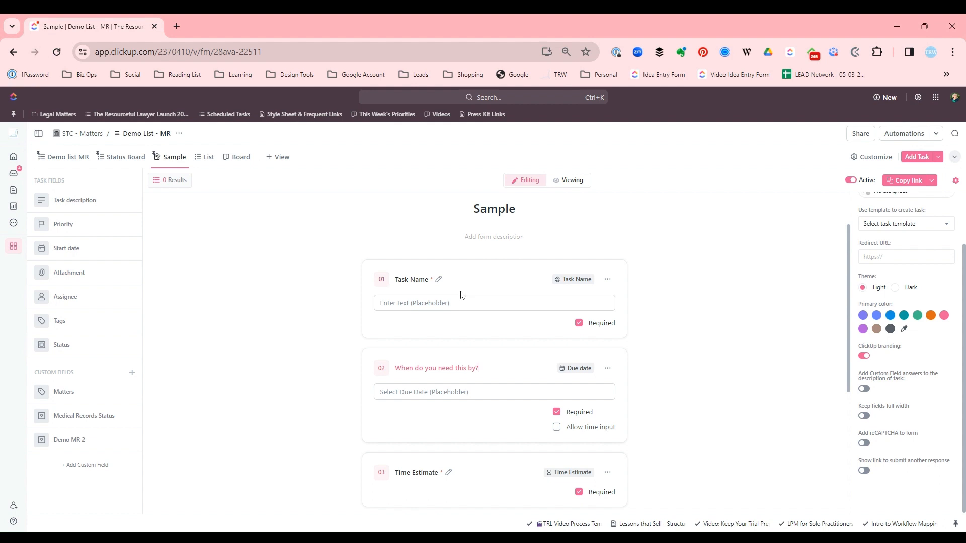
pyautogui.moveTo(451, 317)
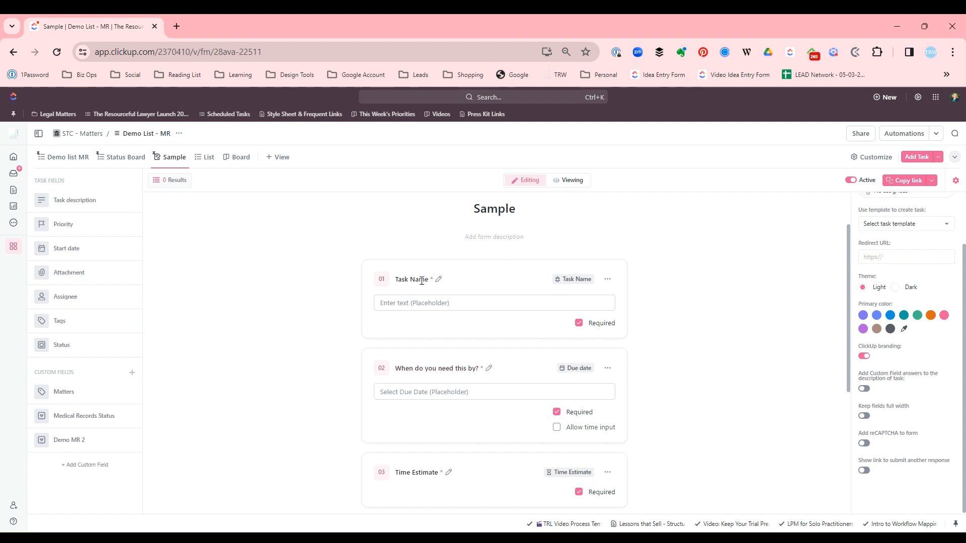
pyautogui.moveTo(416, 291)
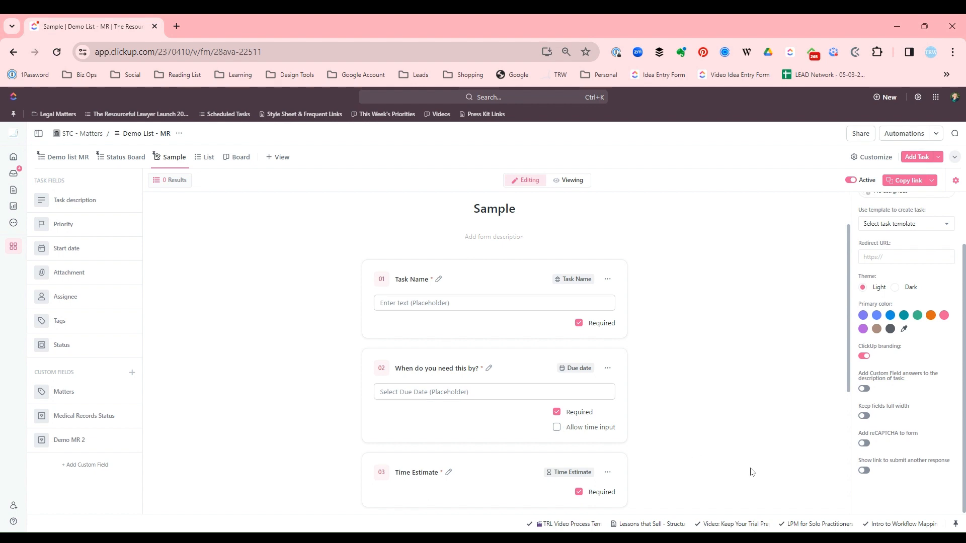
pyautogui.scroll(-3)
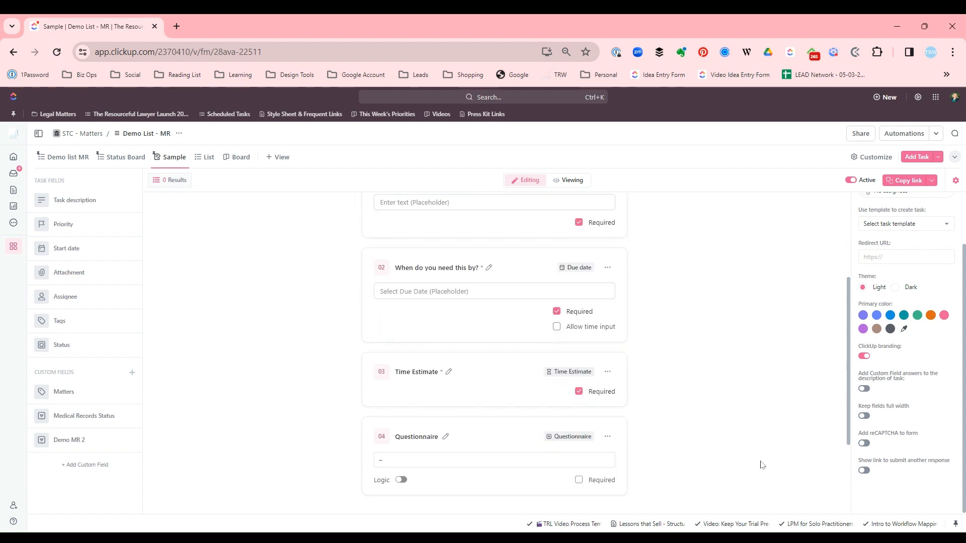
pyautogui.scroll(3)
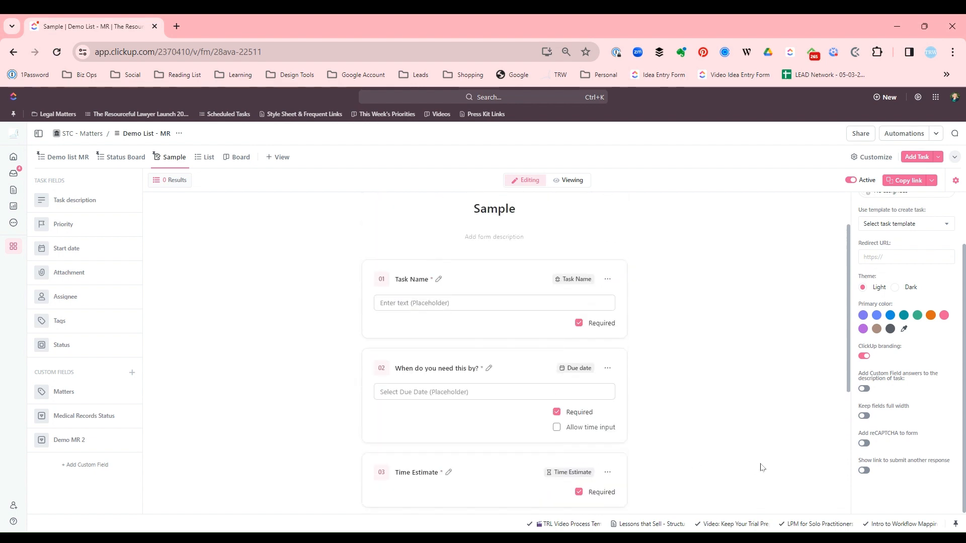